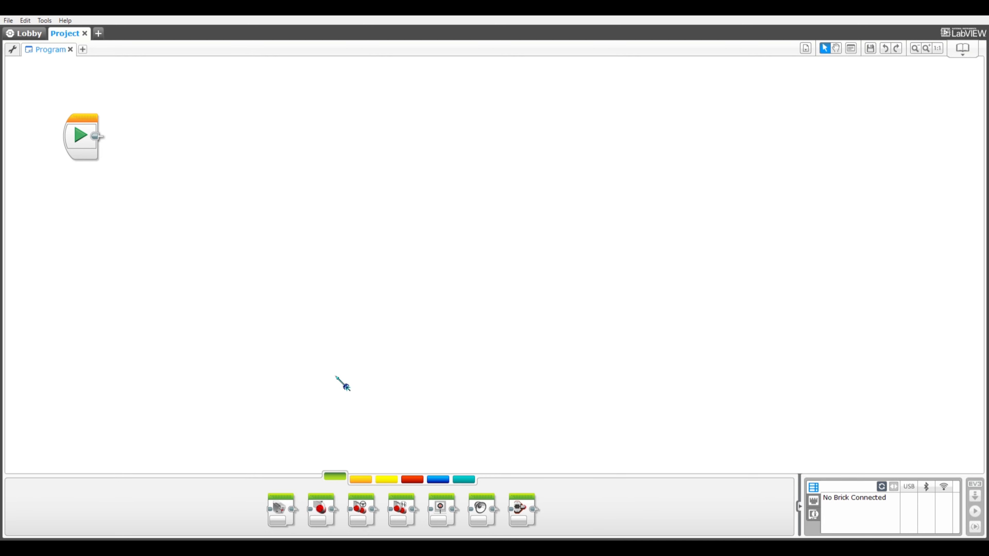
pyautogui.moveTo(394, 476)
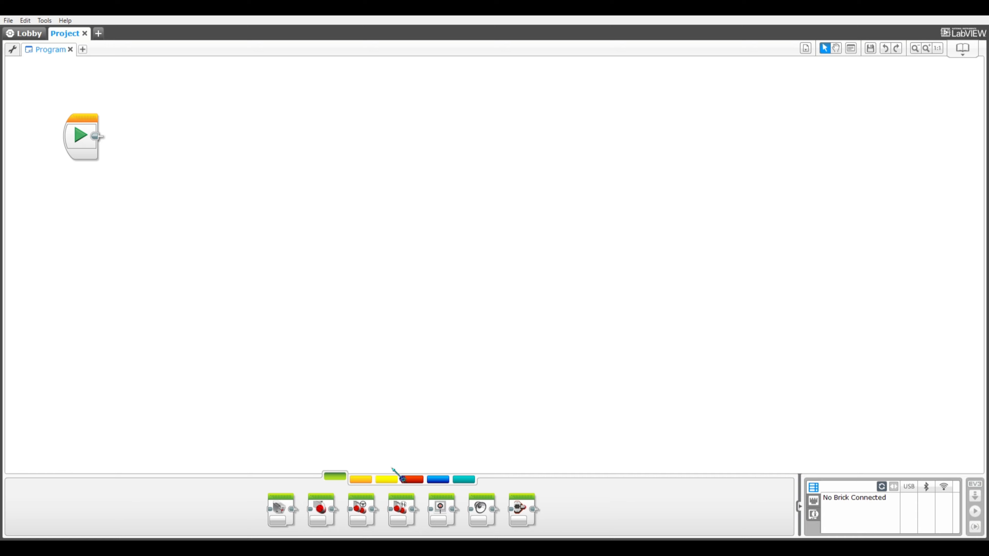
# Attach a Move Steering block after Start and set its mode to On.
pyautogui.moveTo(401, 509); pyautogui.dragTo(219, 320)
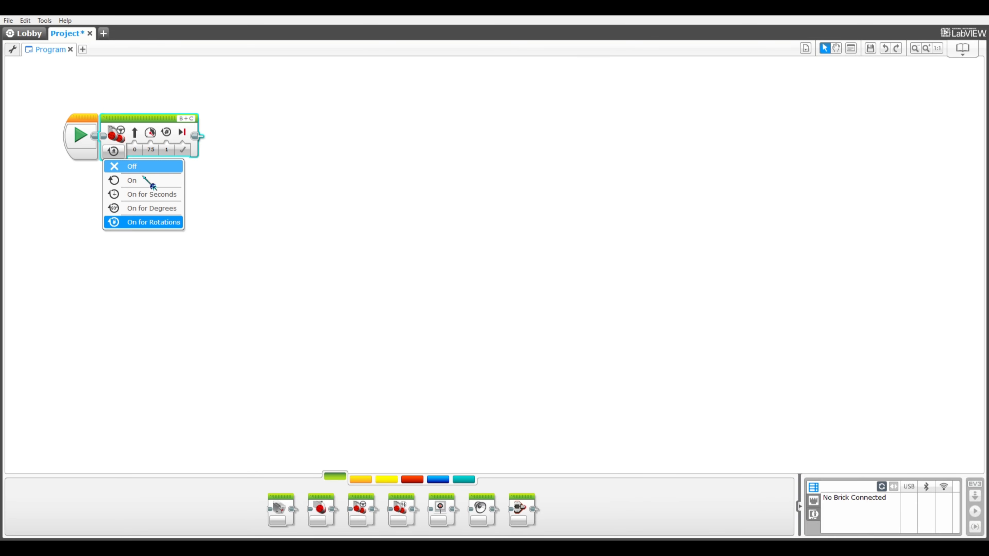
pyautogui.click(132, 180)
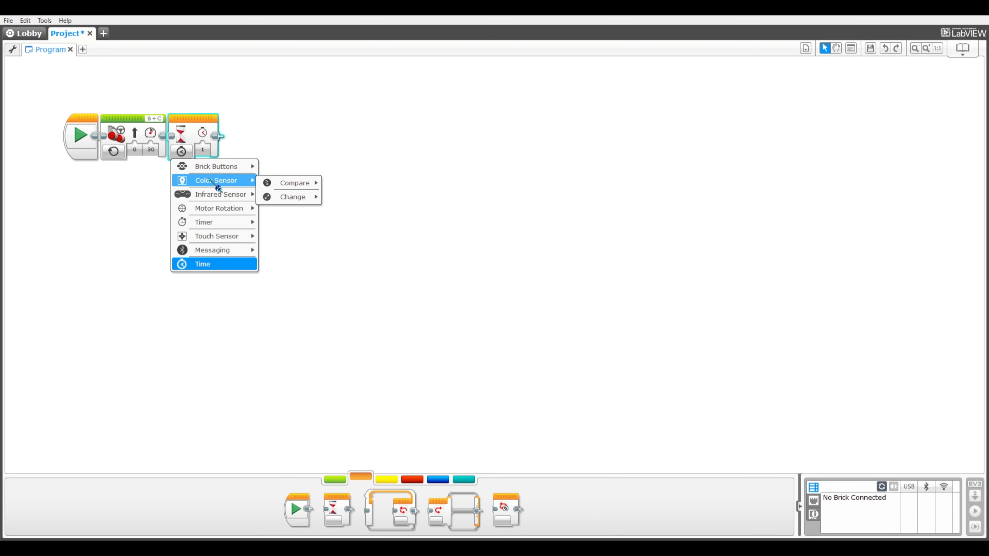
pyautogui.moveTo(219, 208)
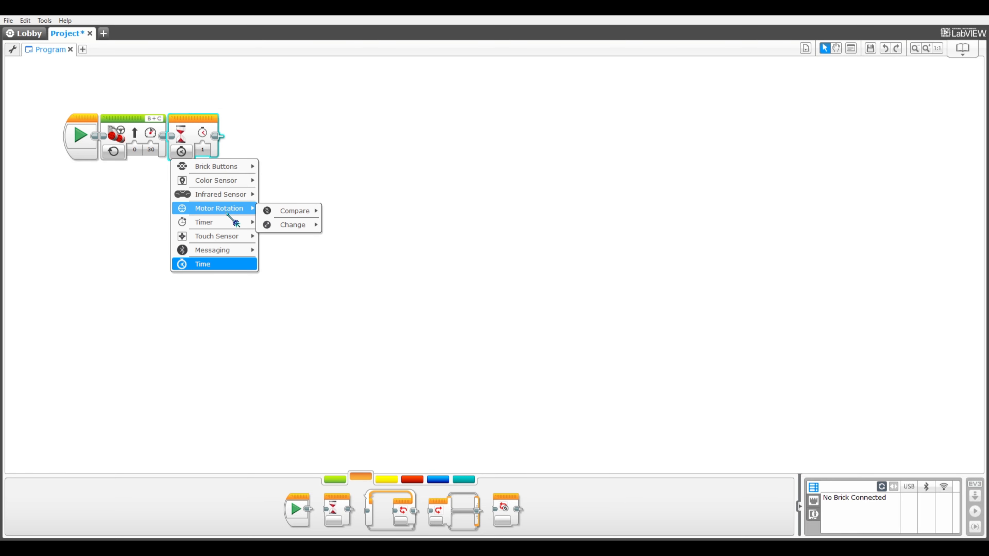
pyautogui.moveTo(212, 250)
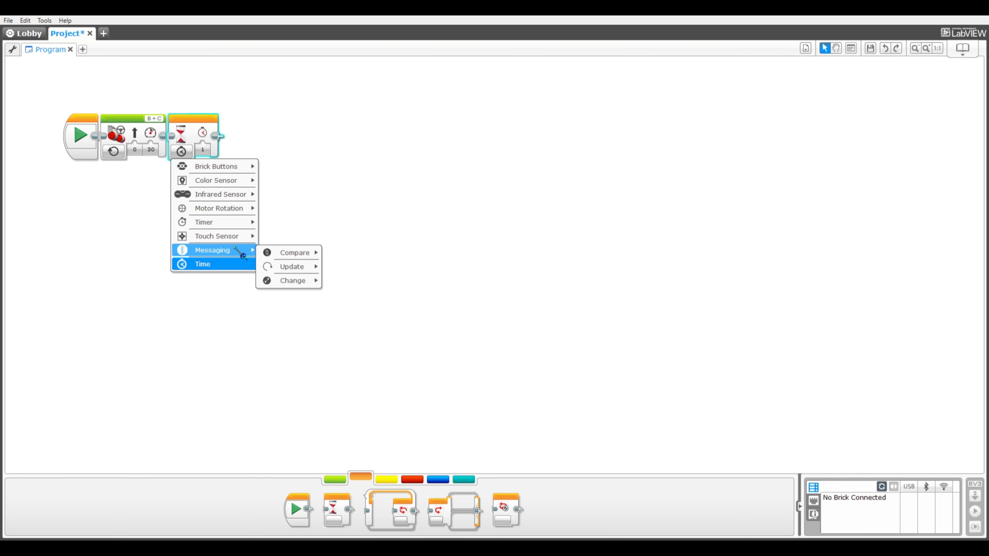
pyautogui.moveTo(221, 193)
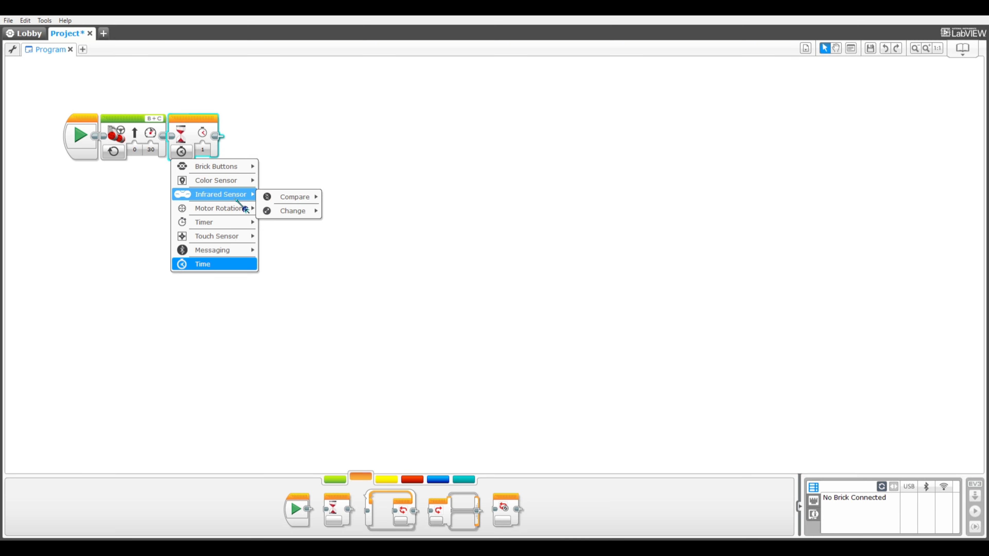
pyautogui.moveTo(255, 201)
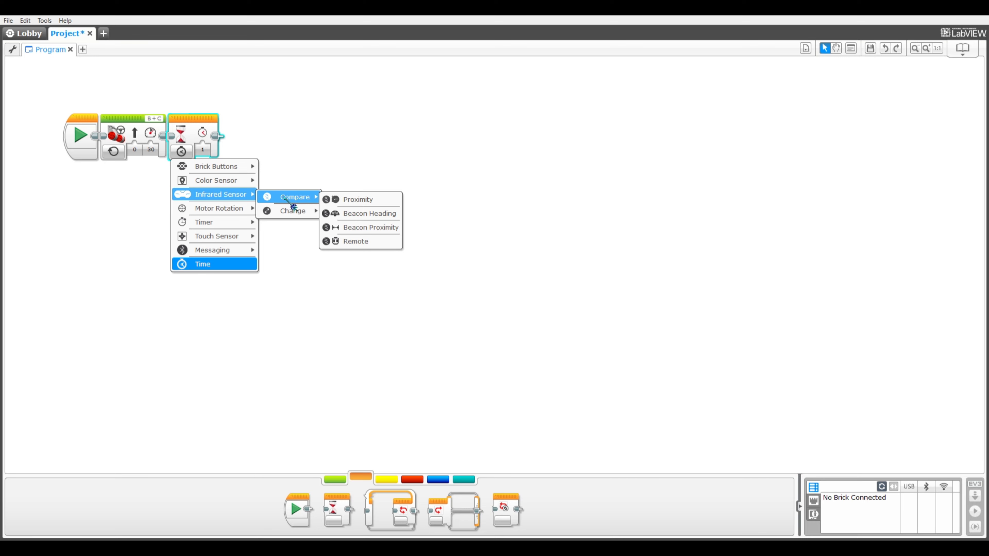
pyautogui.moveTo(292, 211)
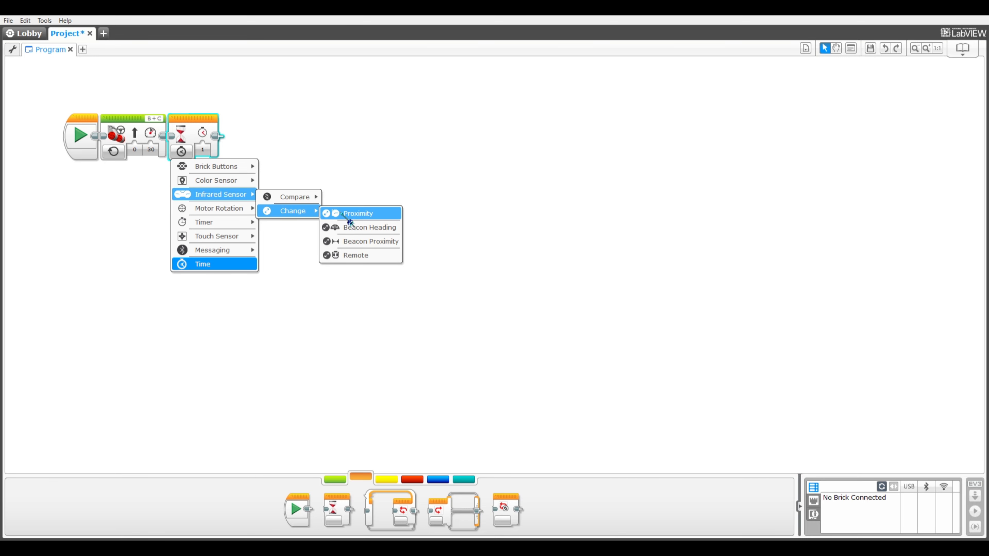
# Set the infrared Wait block to trigger on Proximity change.
pyautogui.click(357, 213)
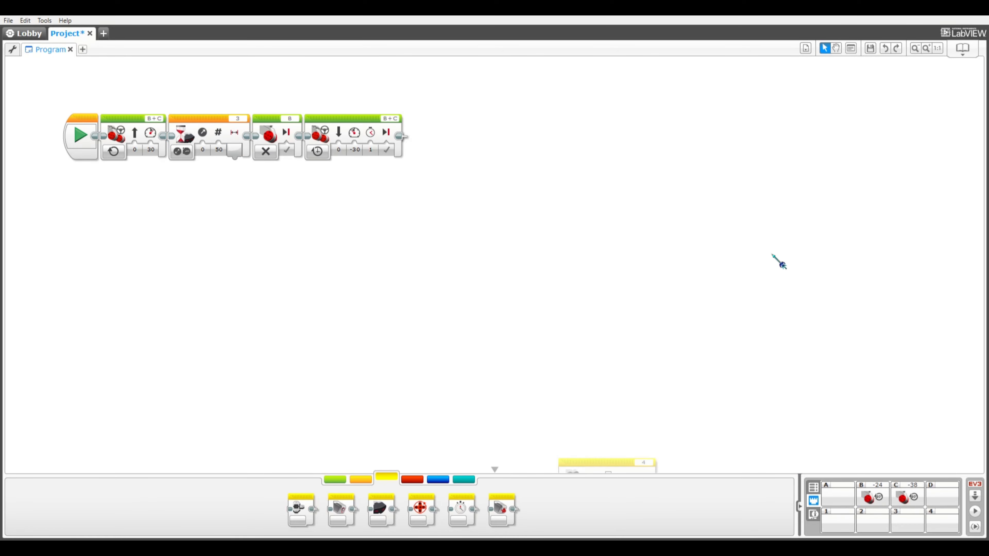
pyautogui.moveTo(312, 127)
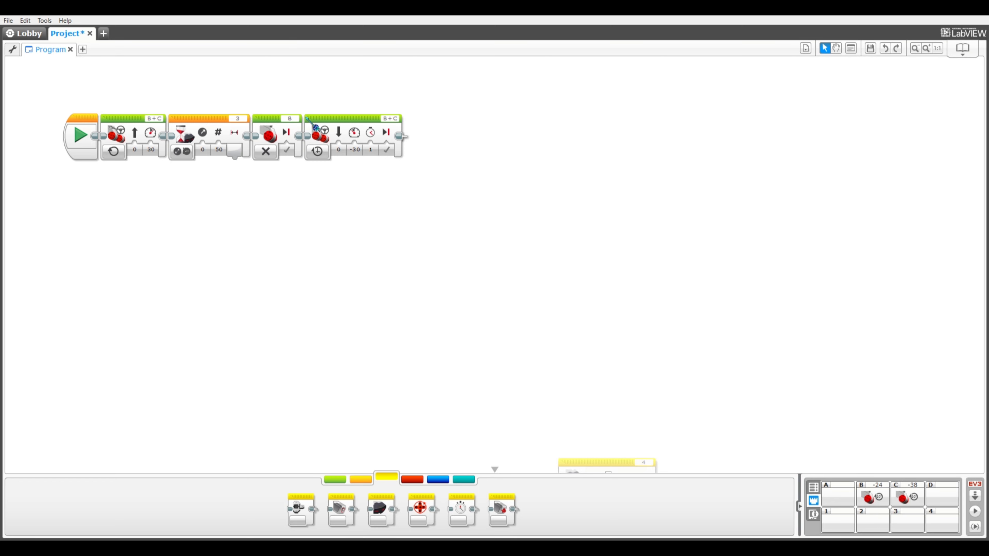